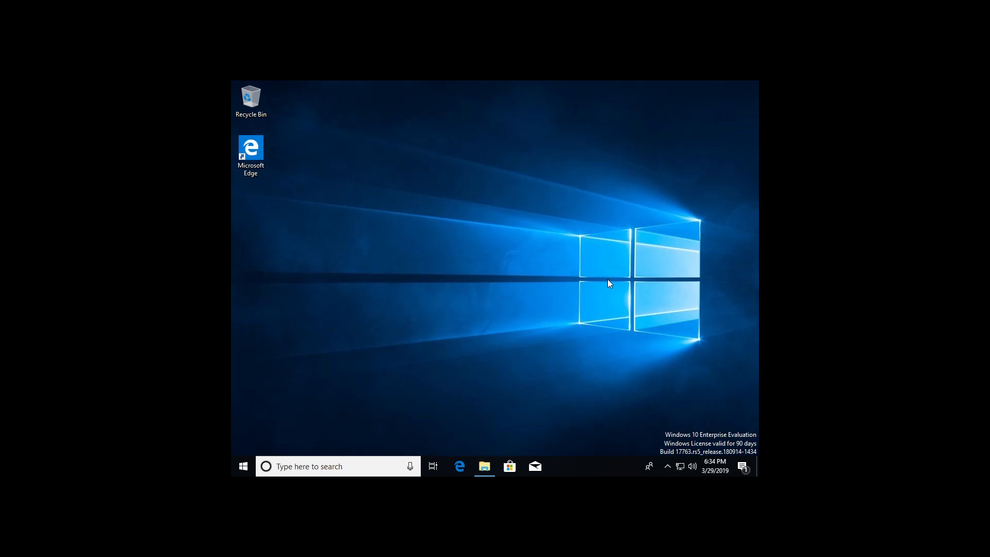
{"action": "mouse_move", "coordinate": [579, 308]}
{"action": "type", "text": "https"}
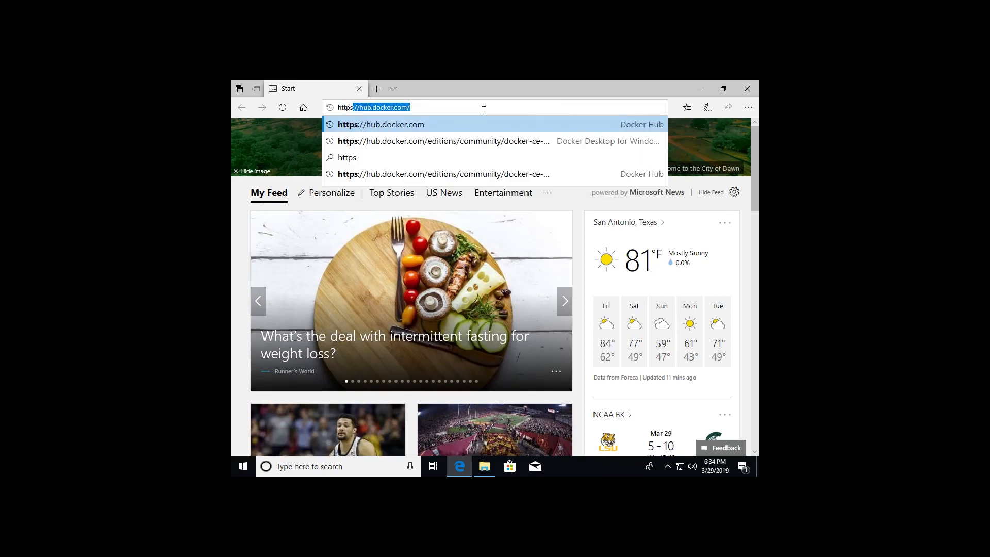
- Open Docker Desktop for Windows, see its Docker ID login prompt, and go back
{"action": "left_click", "coordinate": [444, 141]}
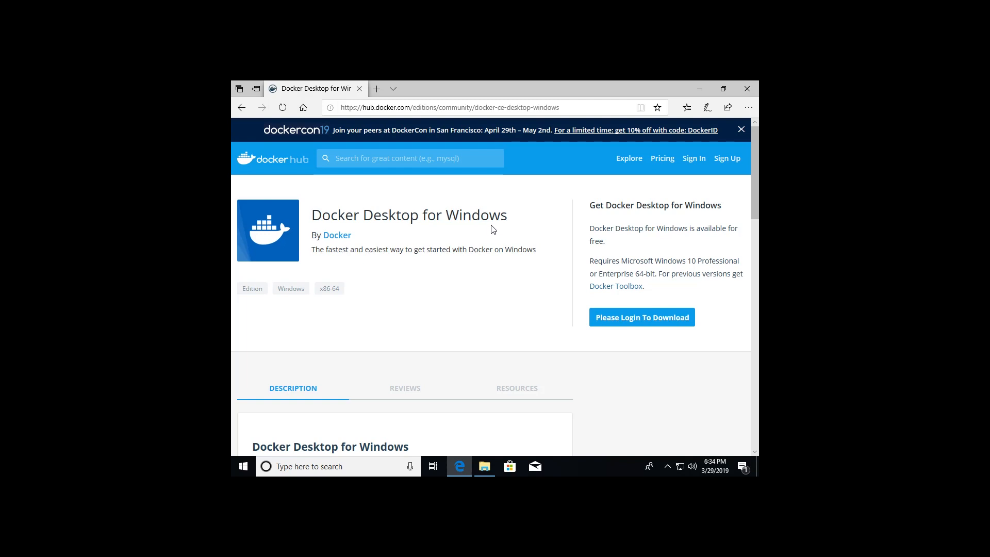
{"action": "mouse_move", "coordinate": [641, 317]}
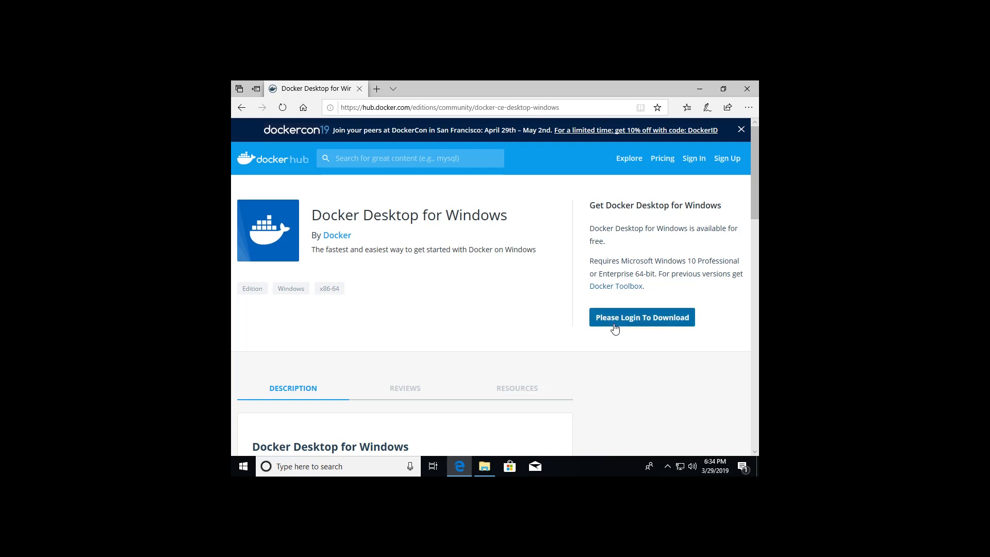
{"action": "left_click", "coordinate": [640, 317]}
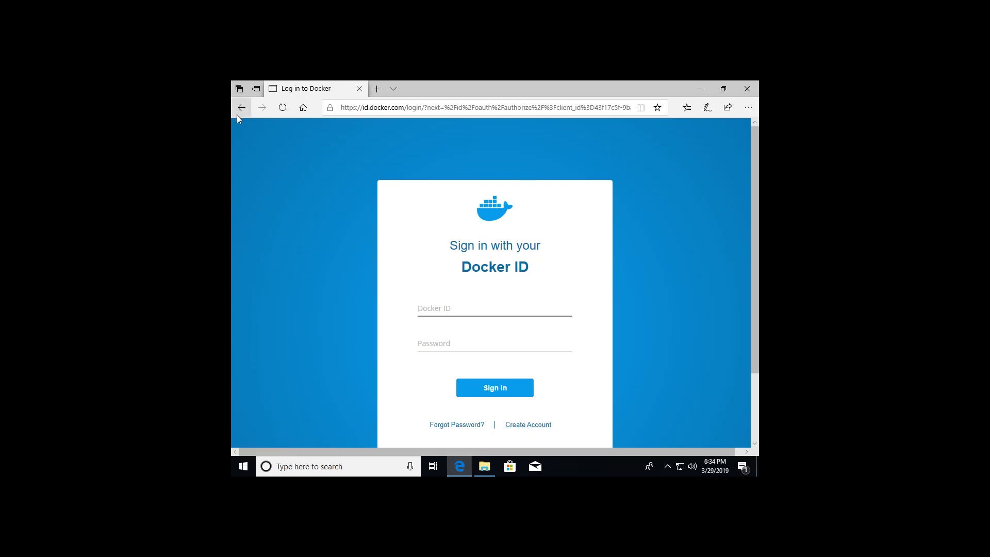
{"action": "left_click", "coordinate": [241, 106]}
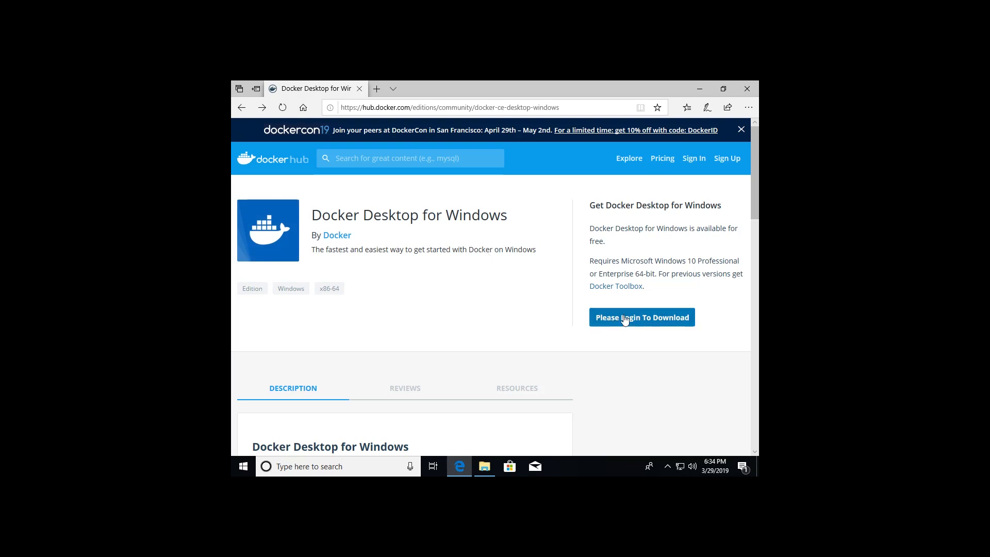
{"action": "mouse_move", "coordinate": [665, 329]}
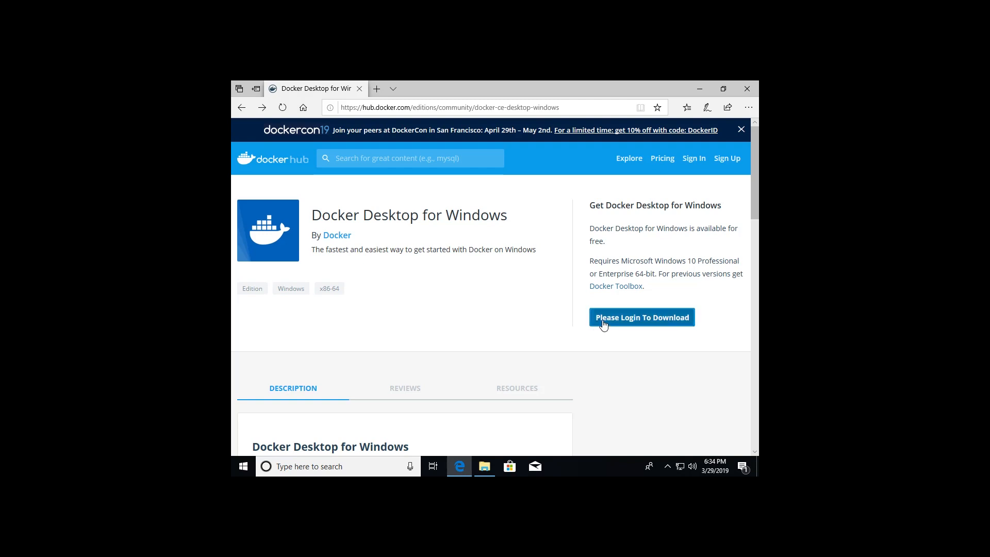
{"action": "mouse_move", "coordinate": [484, 466]}
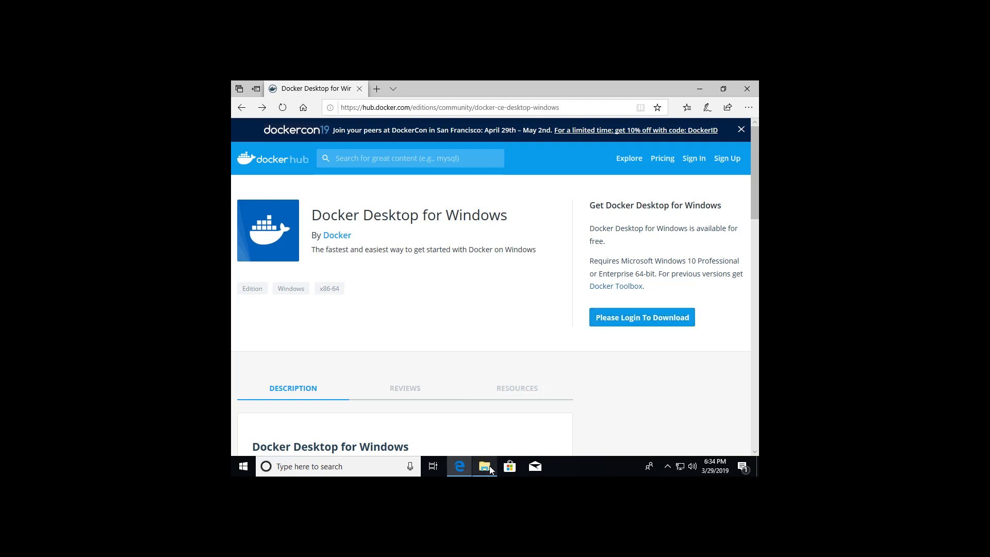
- Run Docker for Windows Installer from the Downloads folder in File Explorer
{"action": "left_click", "coordinate": [484, 466]}
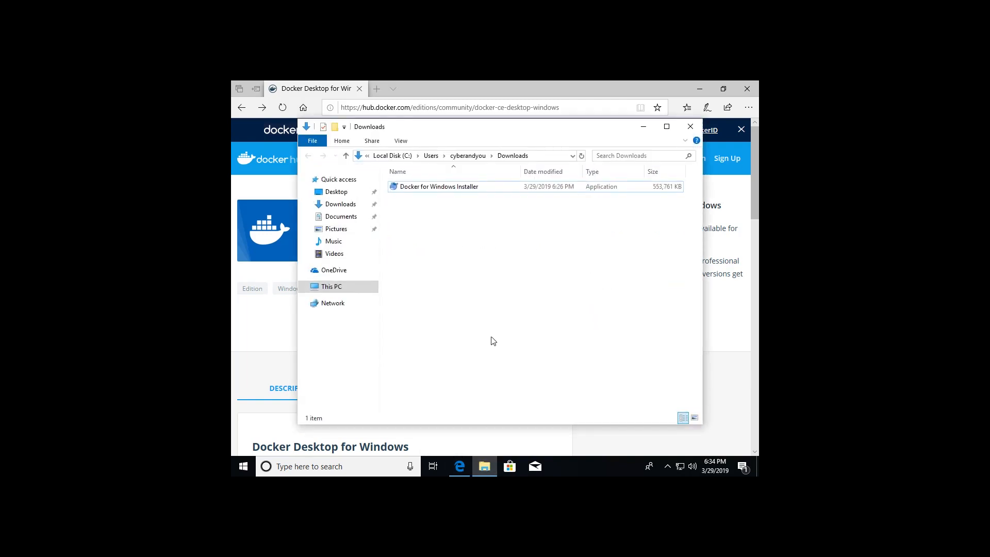
{"action": "mouse_move", "coordinate": [469, 320]}
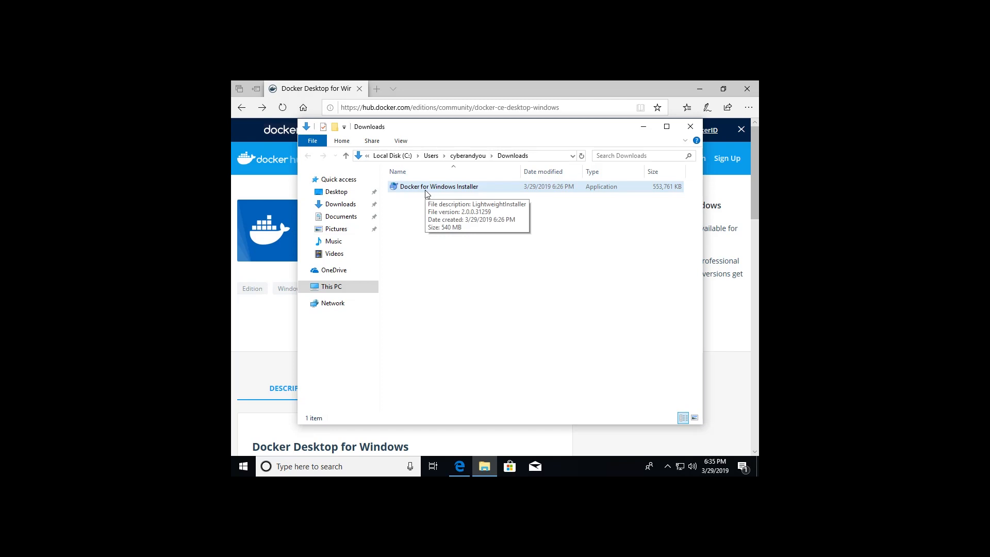
{"action": "left_click", "coordinate": [437, 186]}
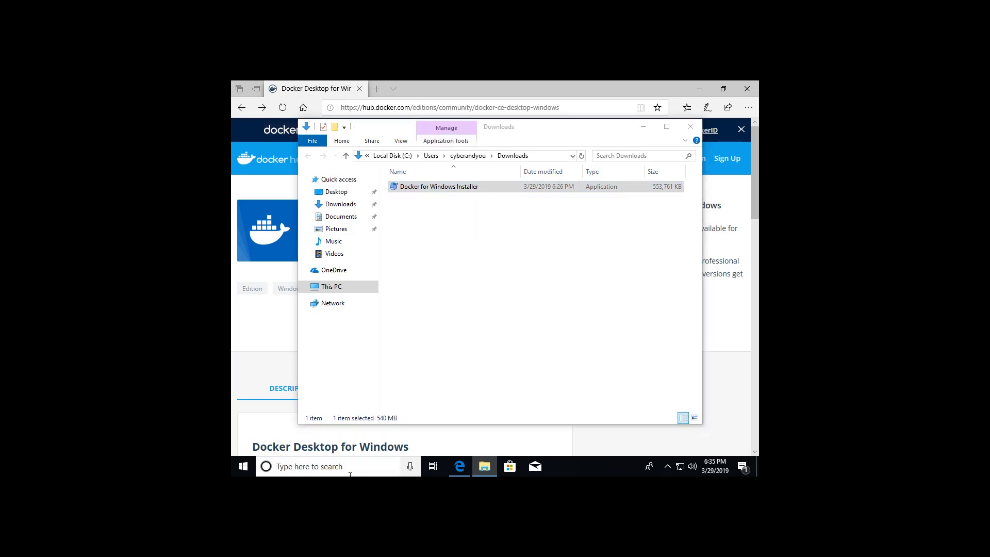
{"action": "left_click", "coordinate": [439, 186]}
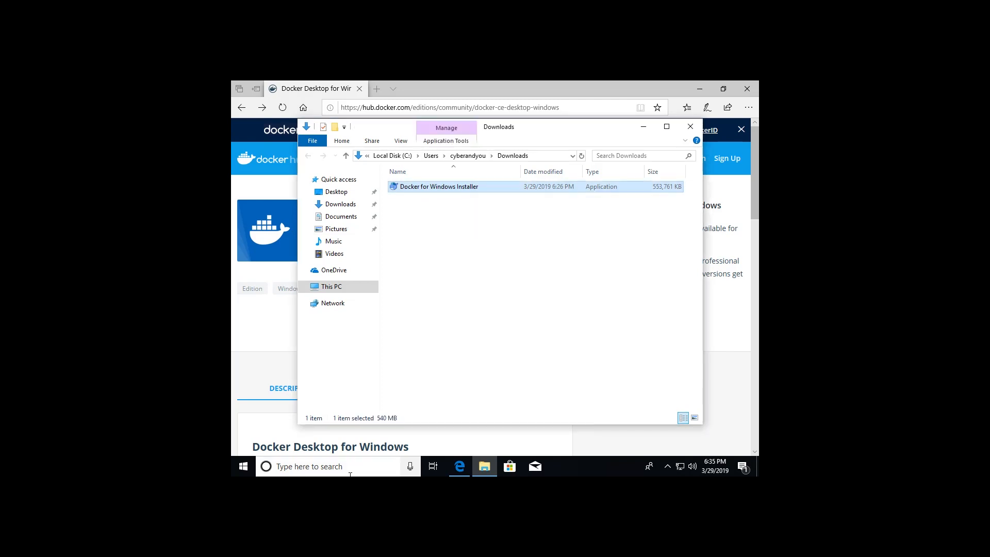
{"action": "double_click", "coordinate": [438, 186]}
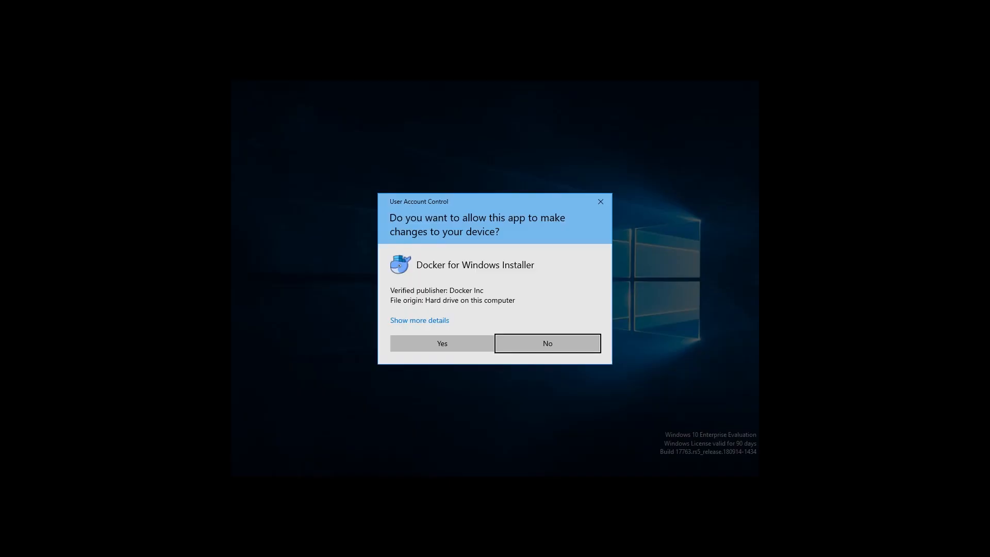
{"action": "mouse_move", "coordinate": [474, 278]}
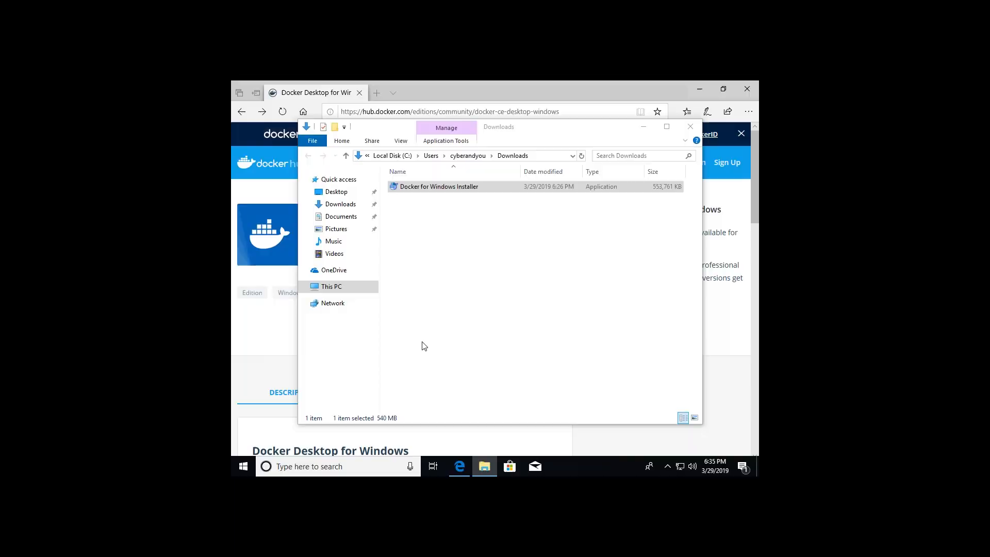
- Choose Windows containers, keep the desktop shortcut, and start installing Docker Desktop 2.0.0.3
{"action": "double_click", "coordinate": [439, 186]}
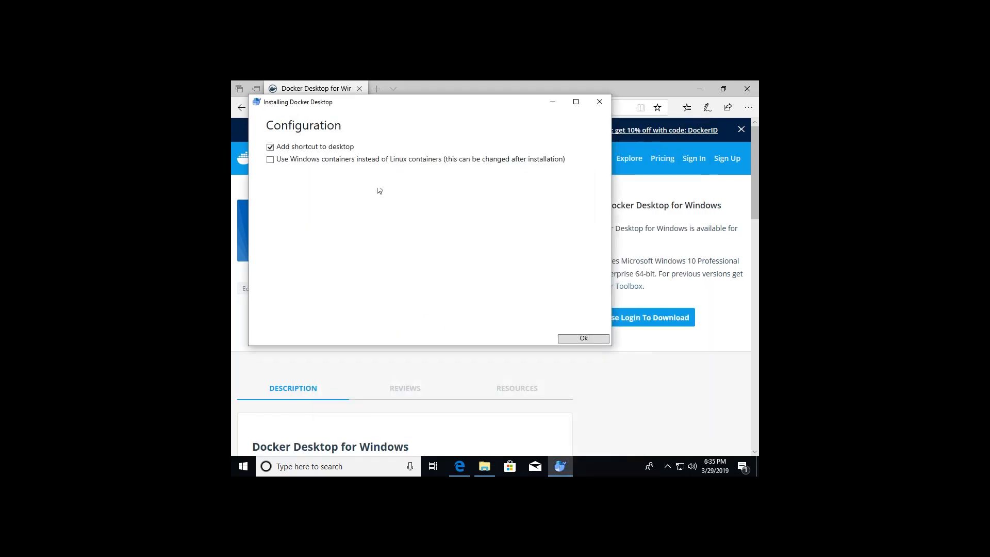
{"action": "mouse_move", "coordinate": [524, 320]}
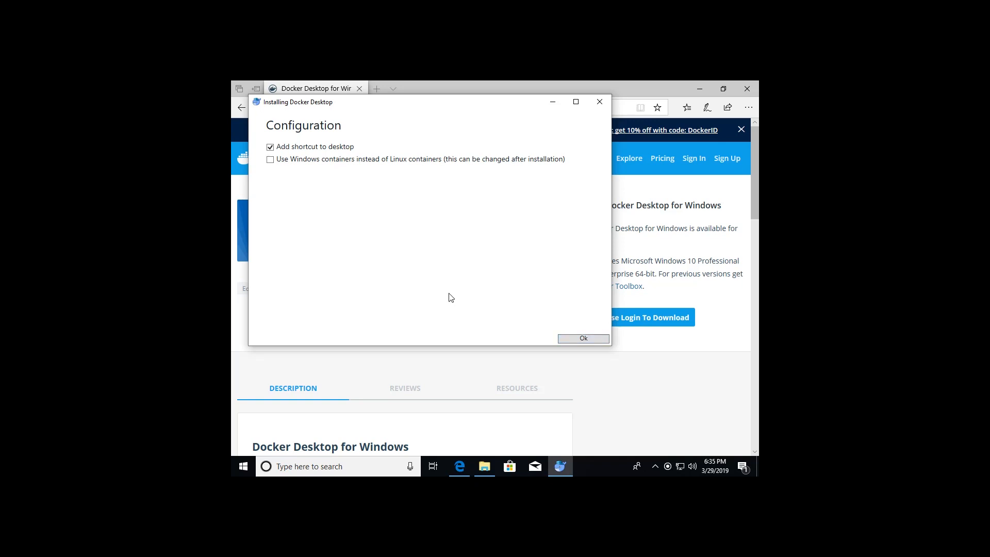
{"action": "left_click", "coordinate": [269, 159]}
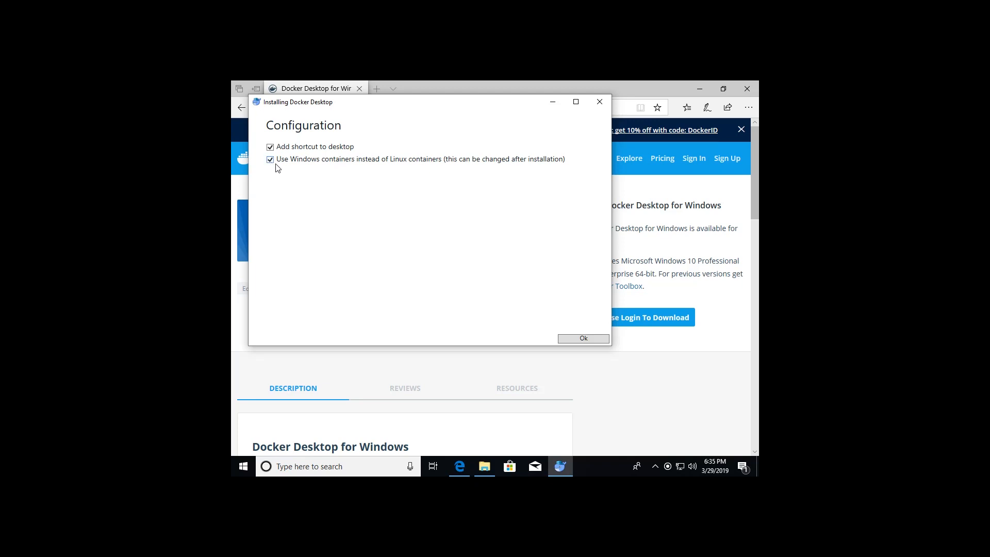
{"action": "mouse_move", "coordinate": [371, 167]}
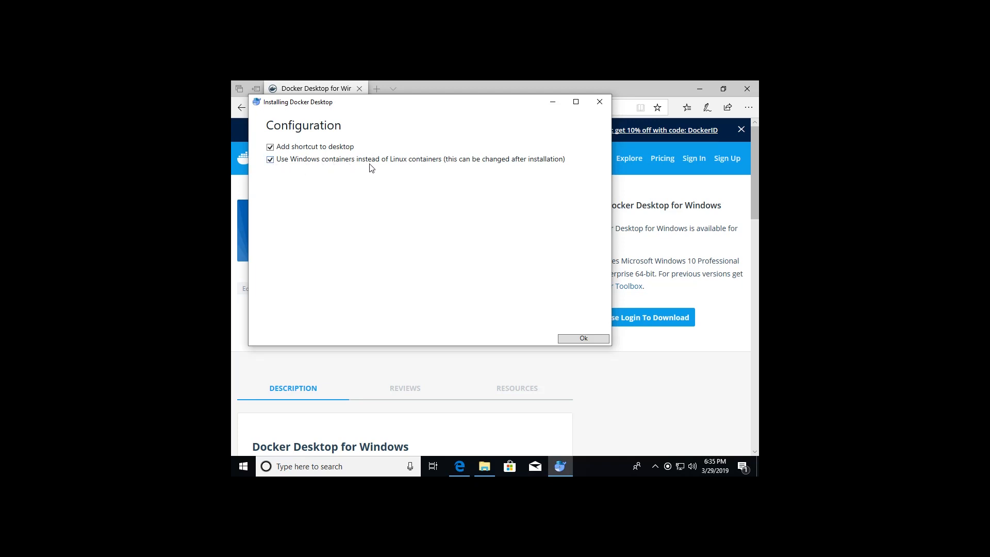
{"action": "mouse_move", "coordinate": [599, 333]}
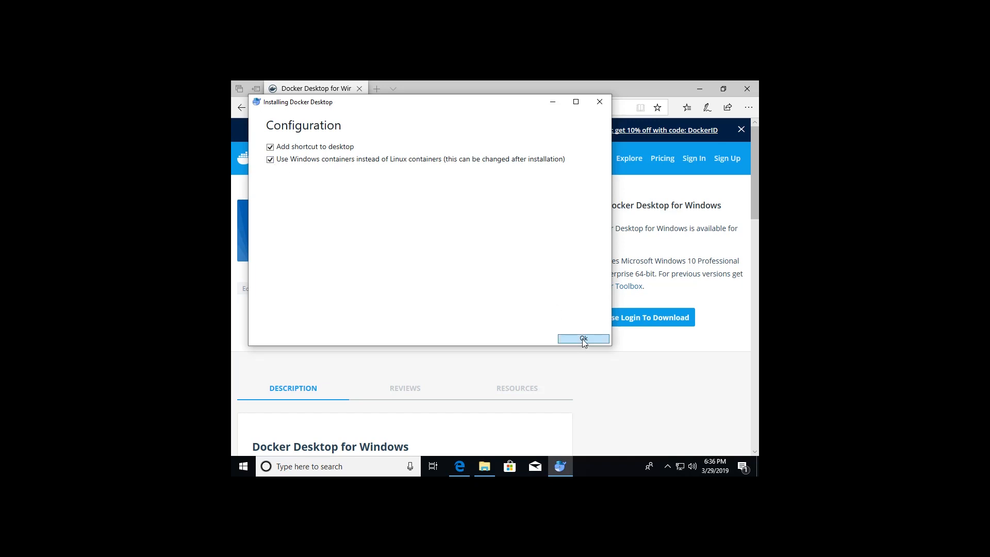
{"action": "left_click", "coordinate": [582, 338]}
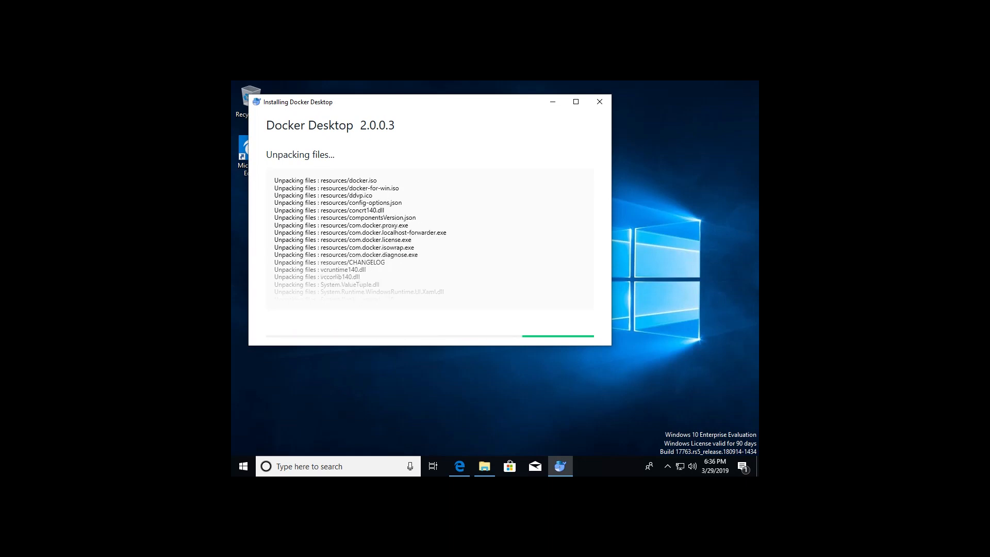
{"action": "mouse_move", "coordinate": [560, 466]}
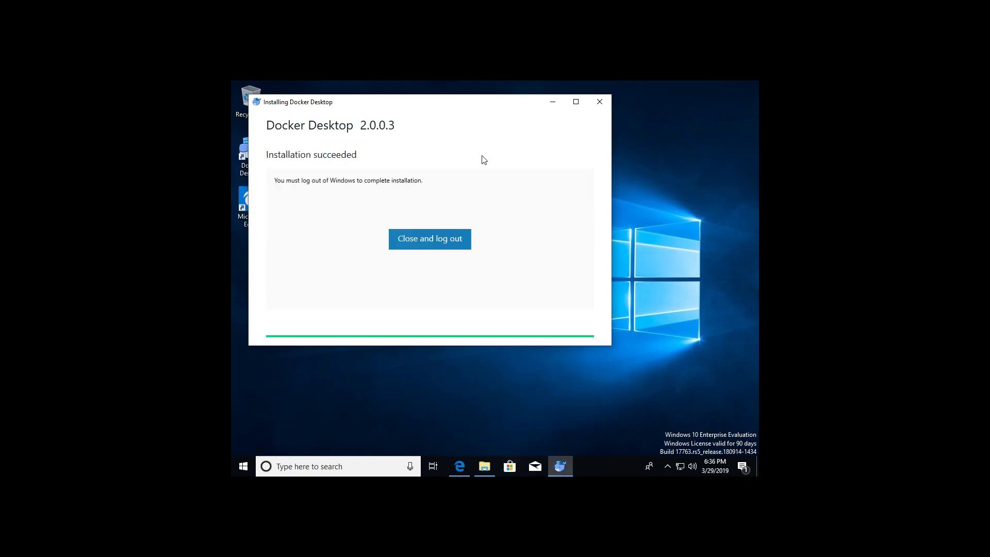
{"action": "mouse_move", "coordinate": [298, 162]}
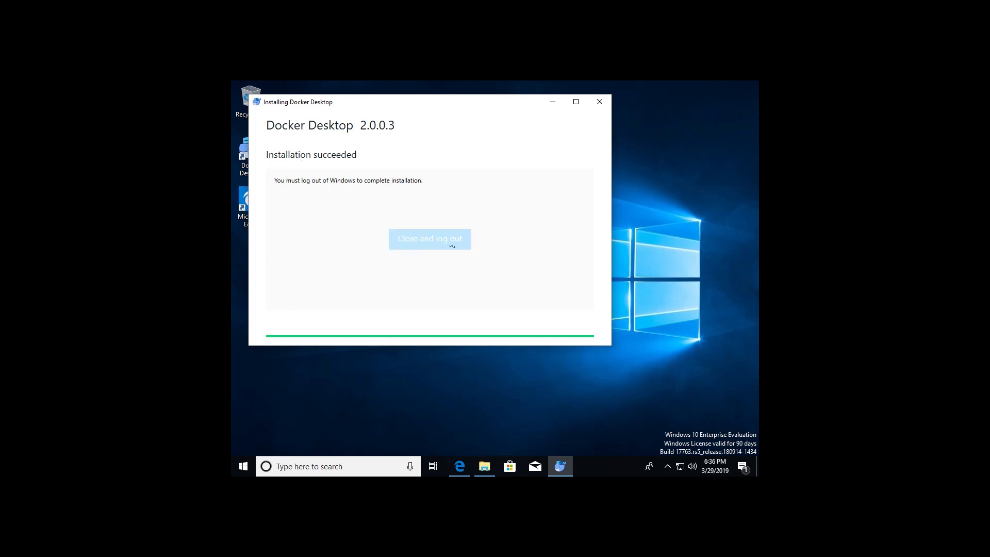
- Close the succeeded installer with 'Close and log out' and select the desktop shortcut
{"action": "left_click", "coordinate": [429, 238]}
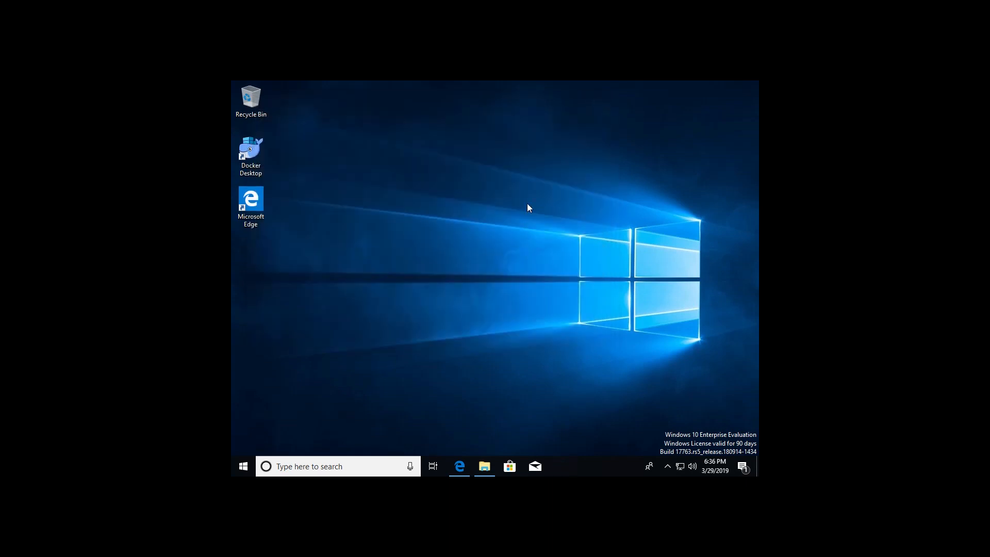
{"action": "left_click", "coordinate": [251, 156]}
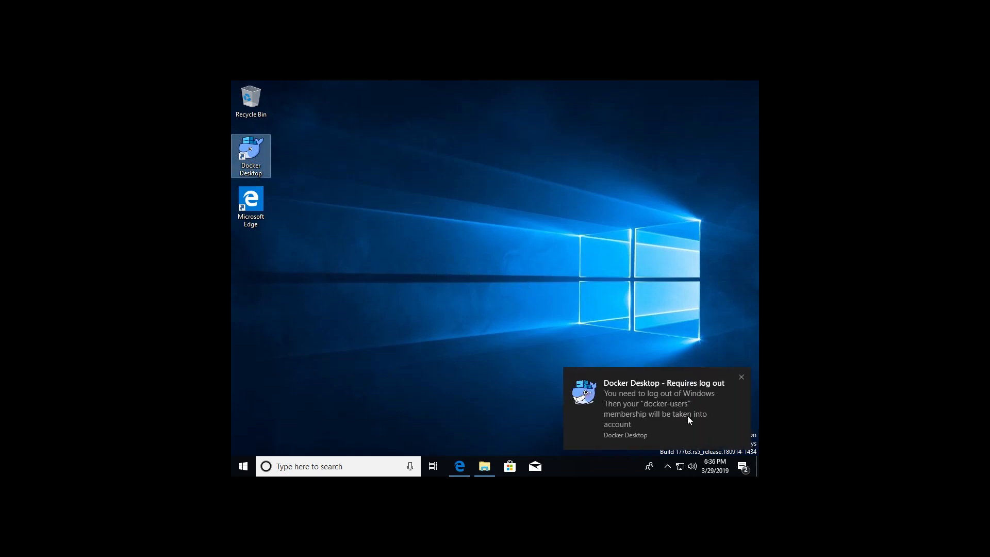
{"action": "mouse_move", "coordinate": [669, 424]}
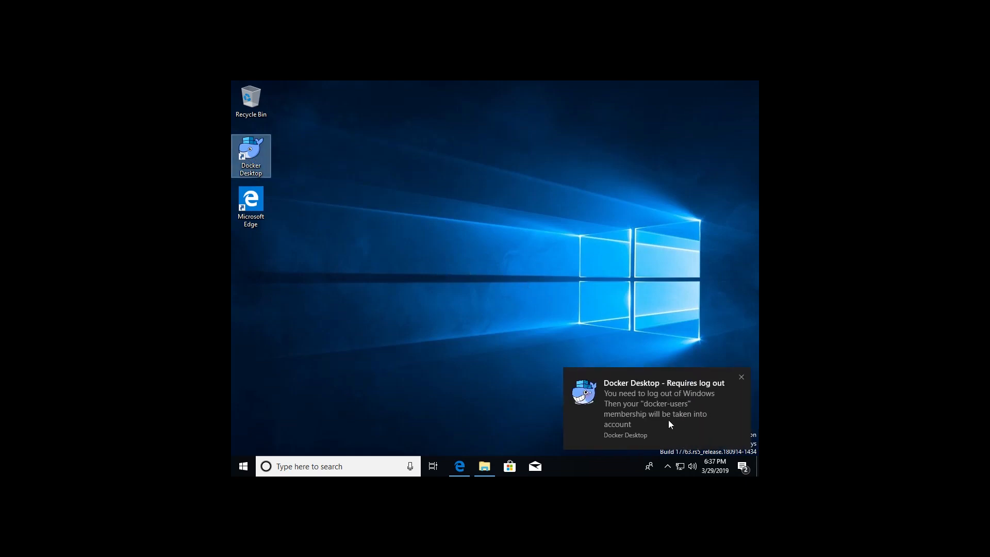
{"action": "left_click", "coordinate": [741, 376]}
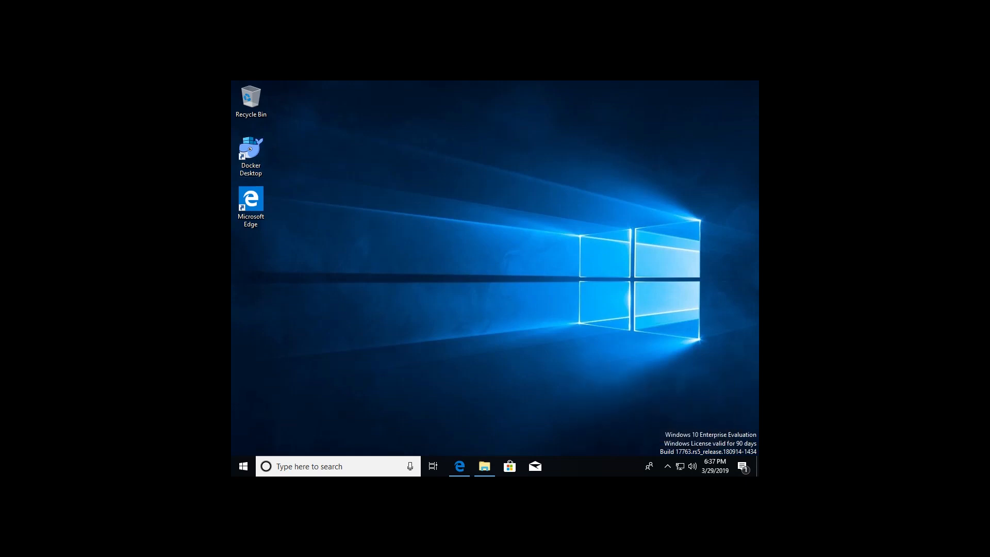
{"action": "left_click", "coordinate": [667, 466]}
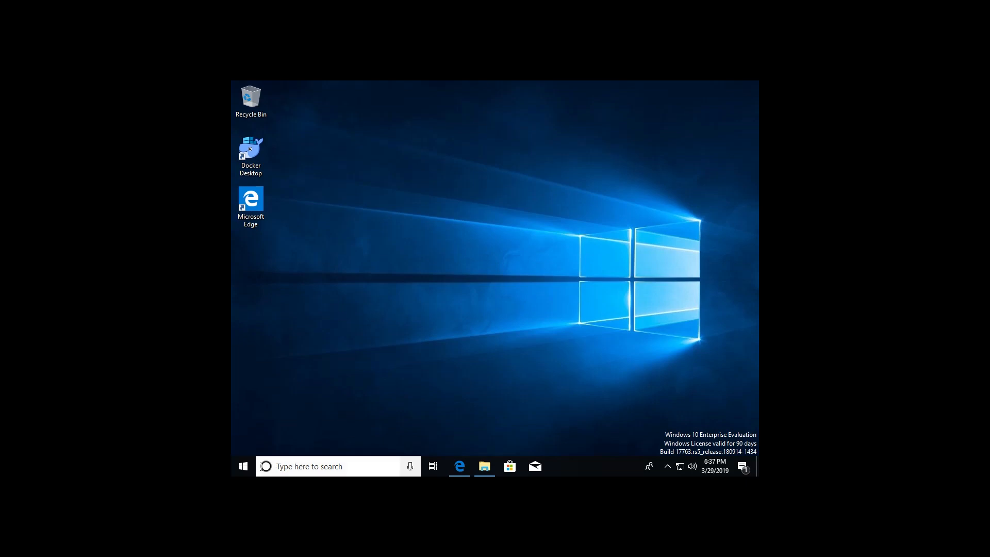
{"action": "left_click", "coordinate": [243, 466]}
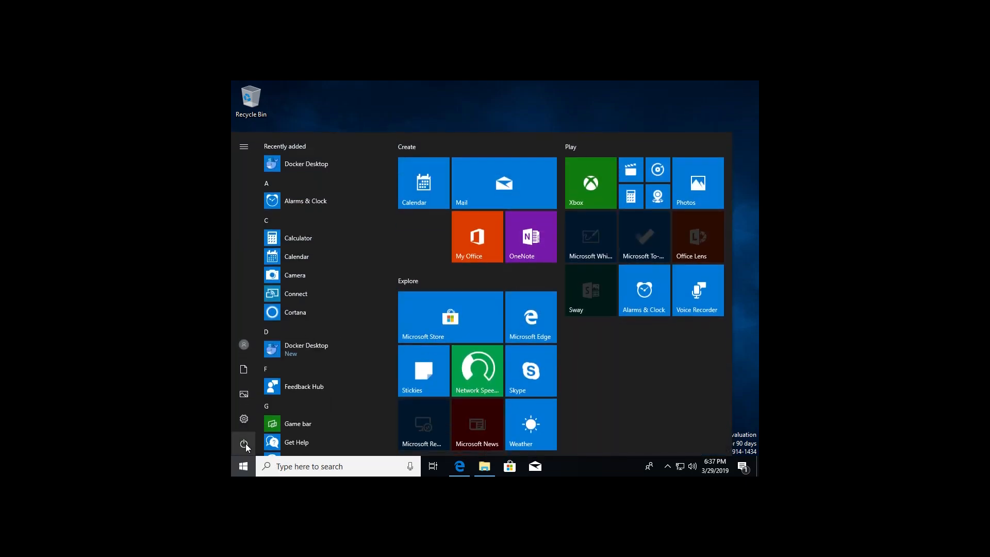
{"action": "left_click", "coordinate": [244, 345]}
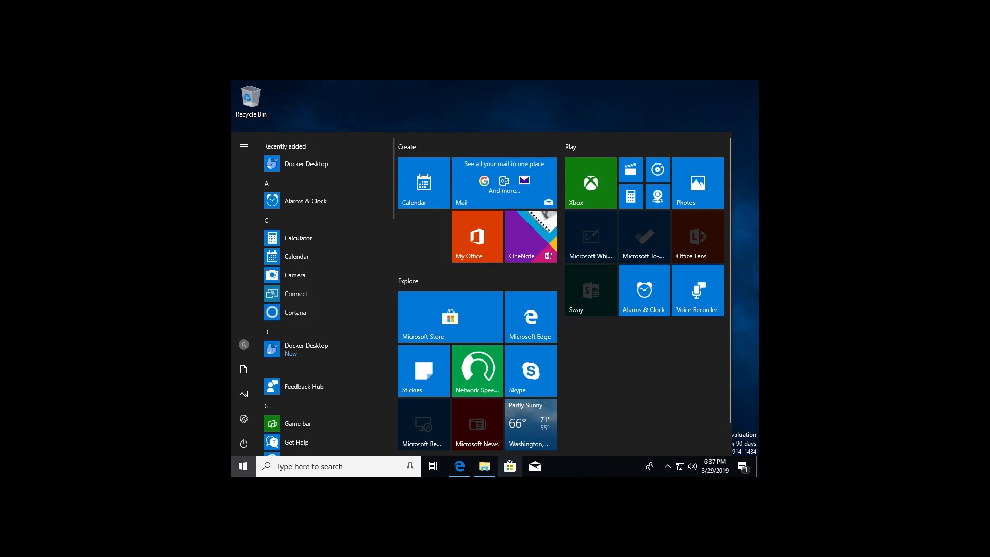
{"action": "left_click", "coordinate": [242, 466]}
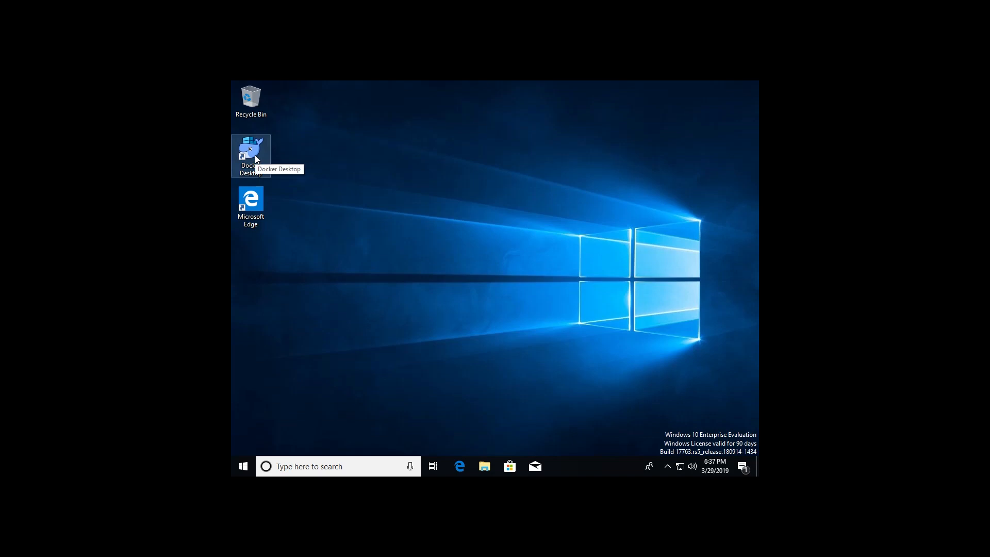
- Launch Docker Desktop from its desktop icon and accept enabling Hyper-V and Containers
{"action": "double_click", "coordinate": [251, 151]}
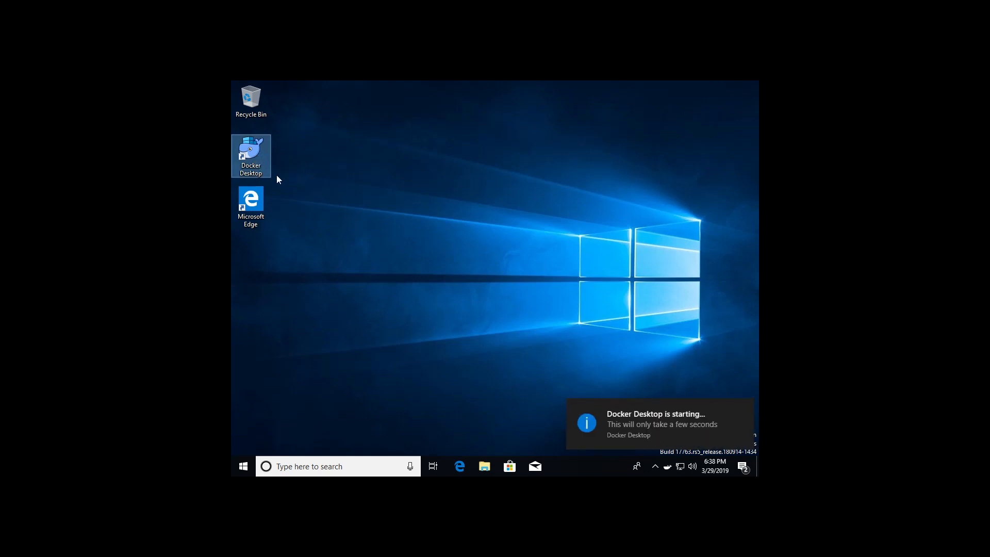
{"action": "mouse_move", "coordinate": [665, 346]}
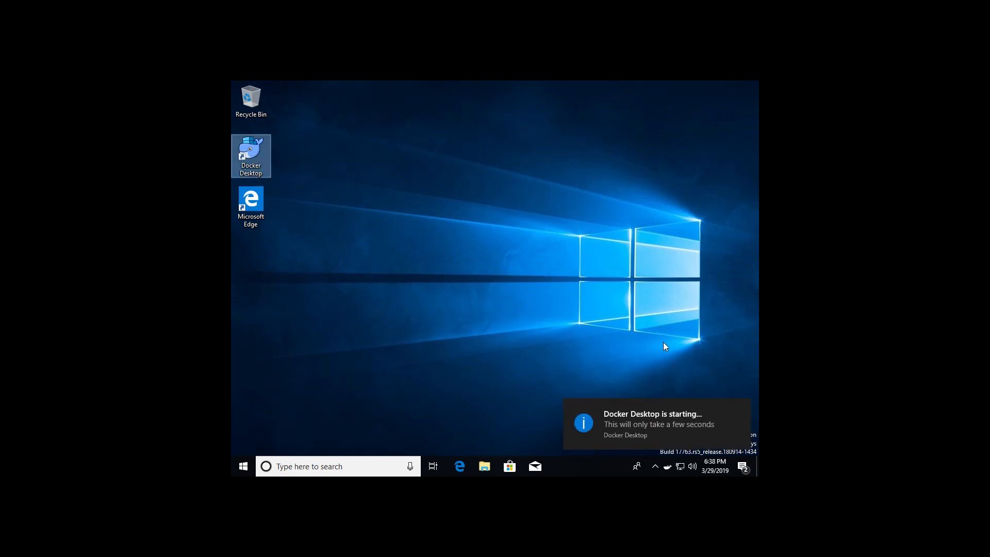
{"action": "mouse_move", "coordinate": [655, 463]}
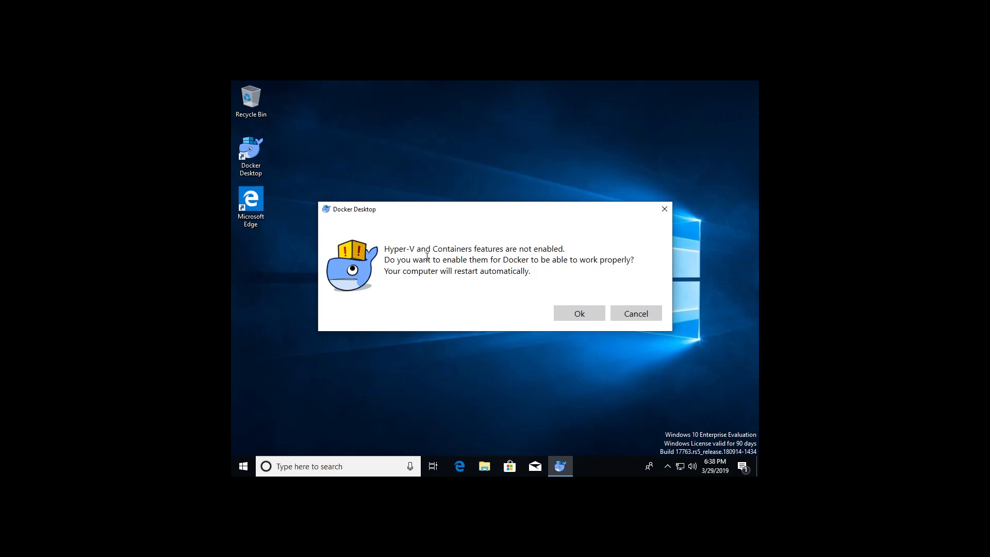
{"action": "mouse_move", "coordinate": [470, 326]}
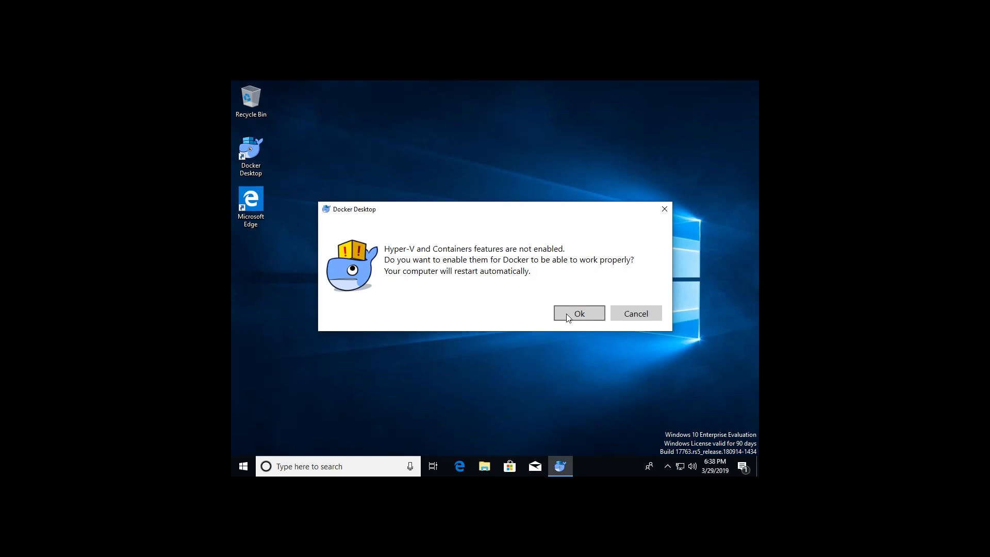
{"action": "left_click", "coordinate": [577, 313]}
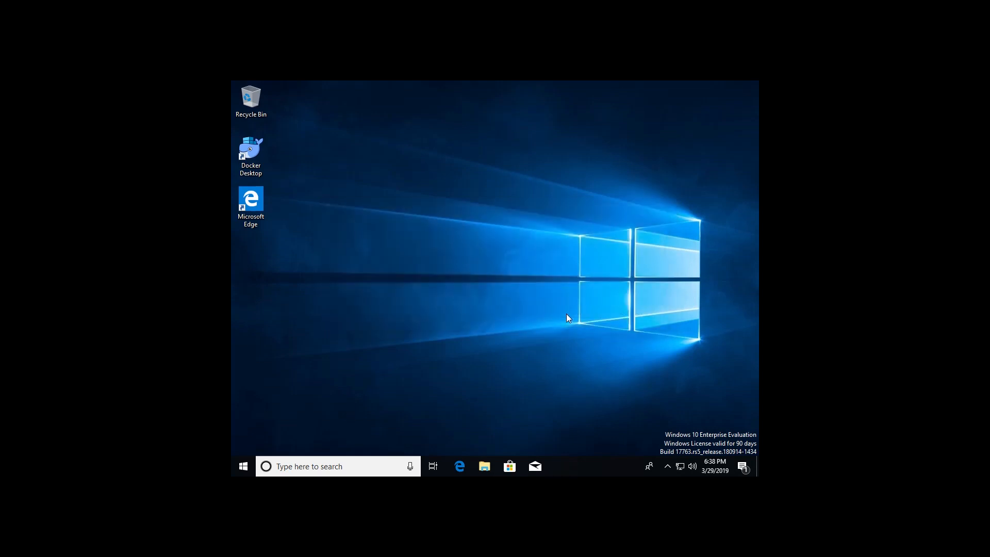
{"action": "mouse_move", "coordinate": [564, 360]}
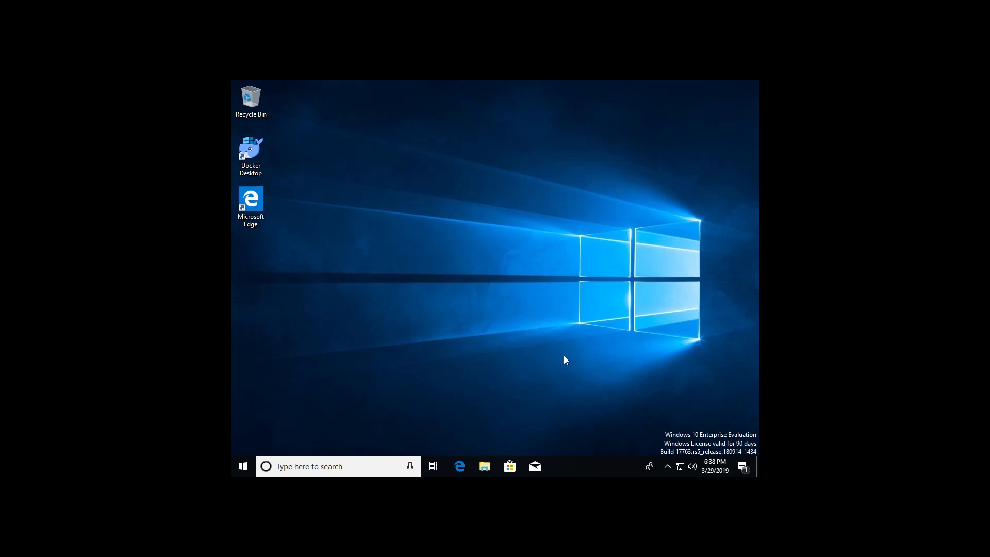
{"action": "mouse_move", "coordinate": [575, 383]}
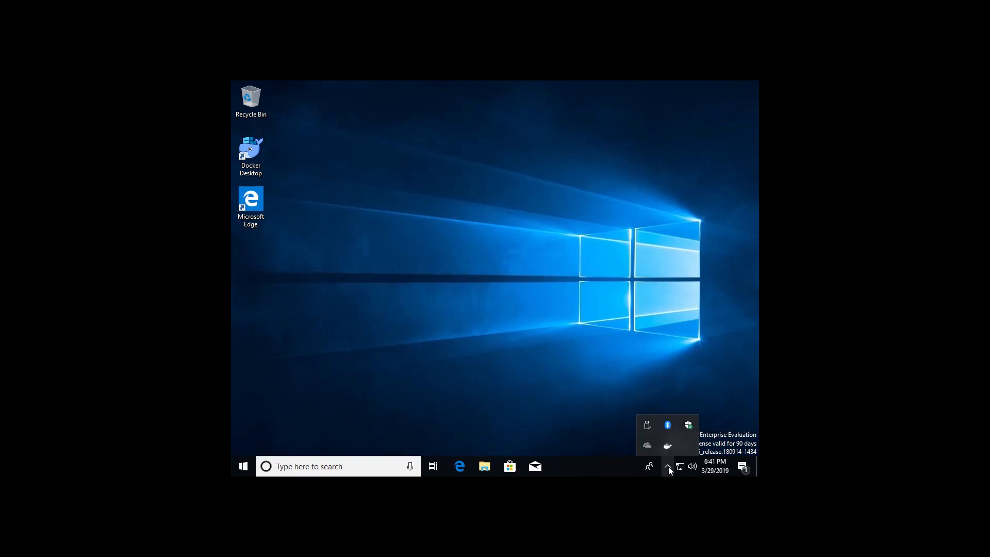
- Reopen the tray overflow and confirm the whale shows 'Docker Desktop is running'
{"action": "left_click", "coordinate": [667, 466]}
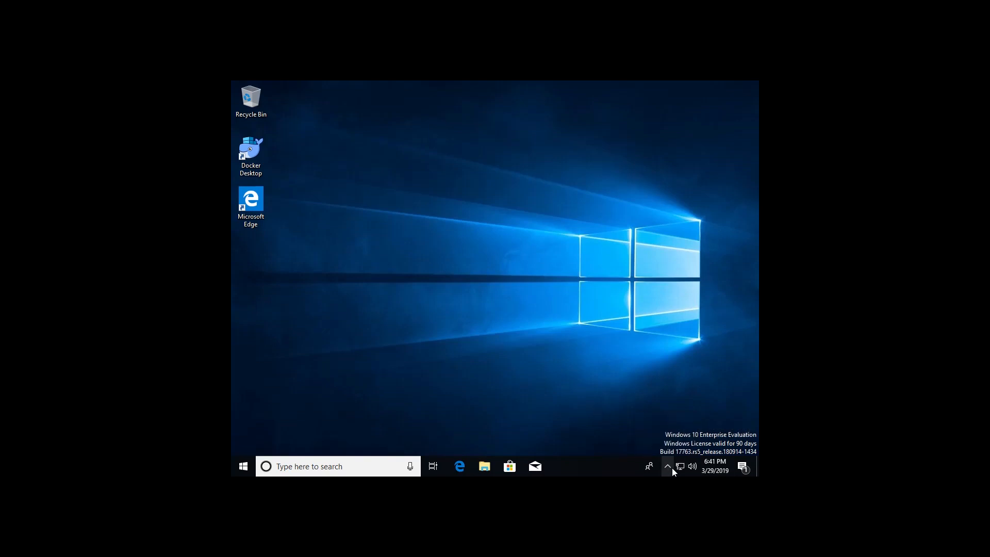
{"action": "left_click", "coordinate": [667, 466]}
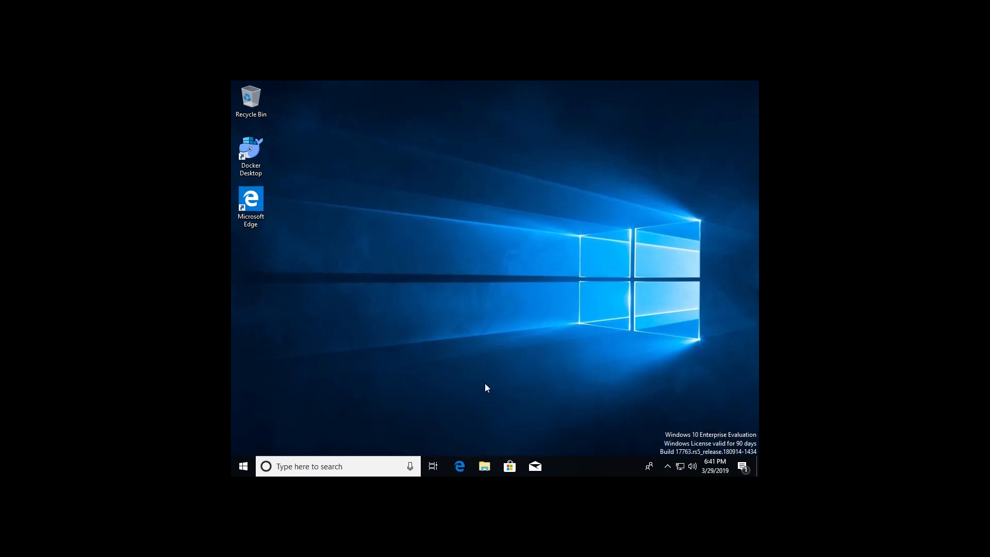
{"action": "left_click", "coordinate": [667, 466]}
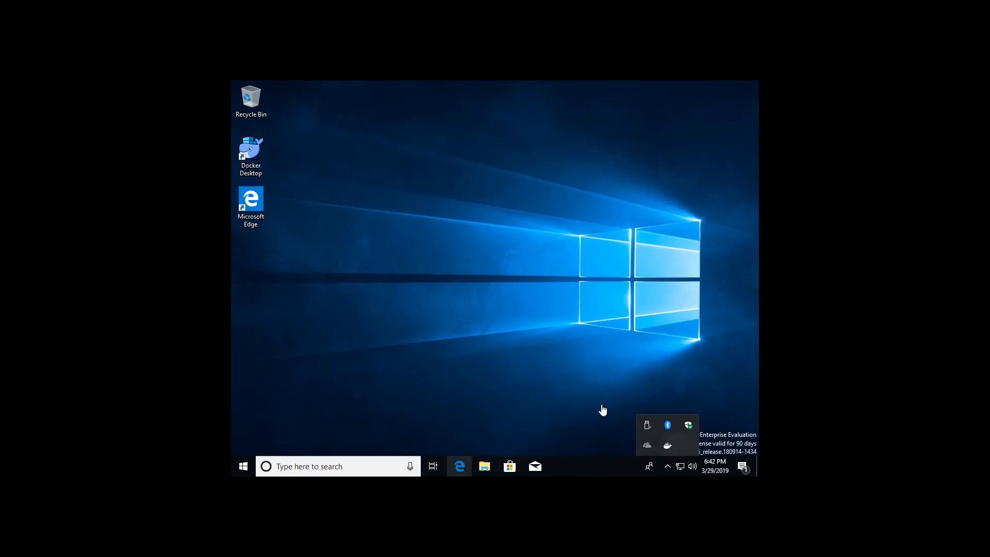
{"action": "mouse_move", "coordinate": [667, 447]}
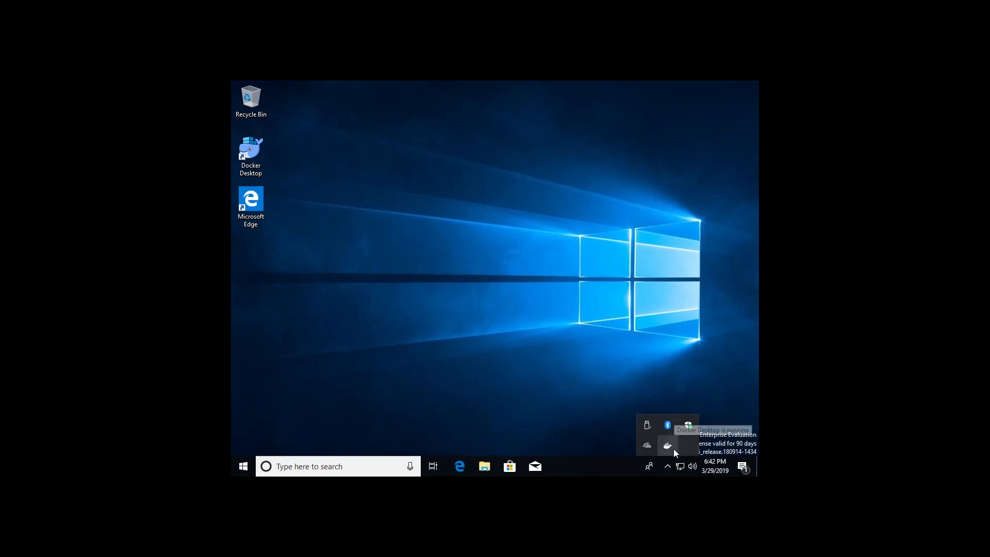